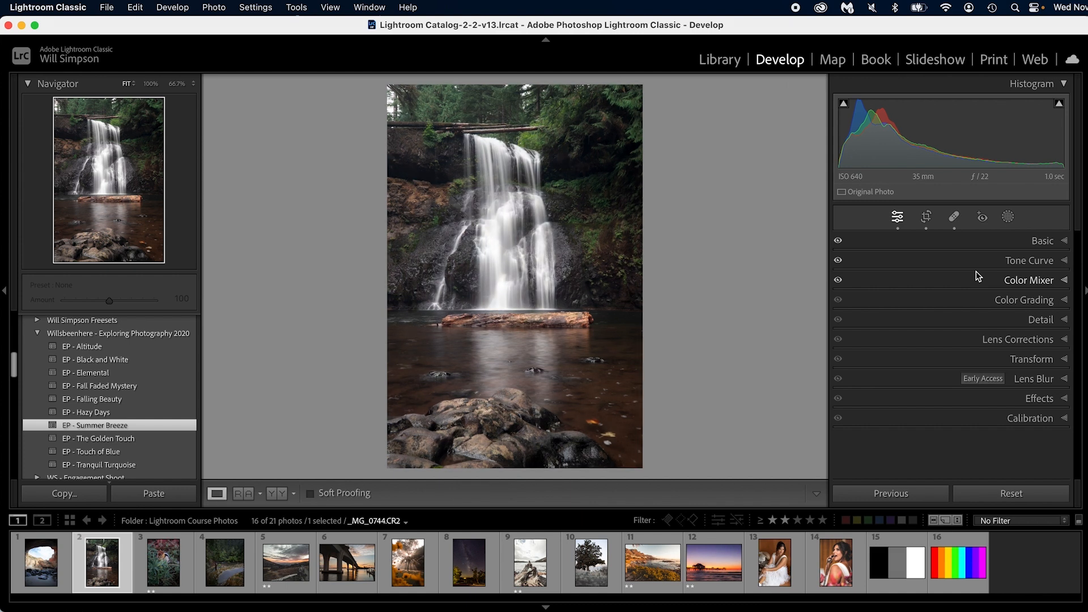
pyautogui.moveTo(991, 347)
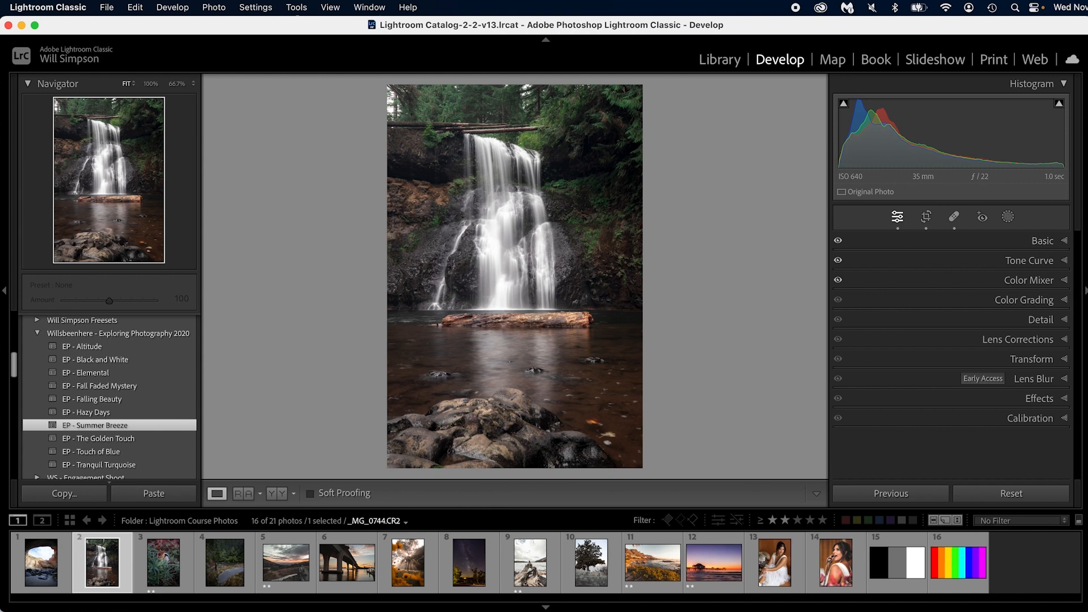
# Step: Drag Blue Primary Hue to −100 in Calibration for a warm reddish-orange look
pyautogui.click(1032, 418)
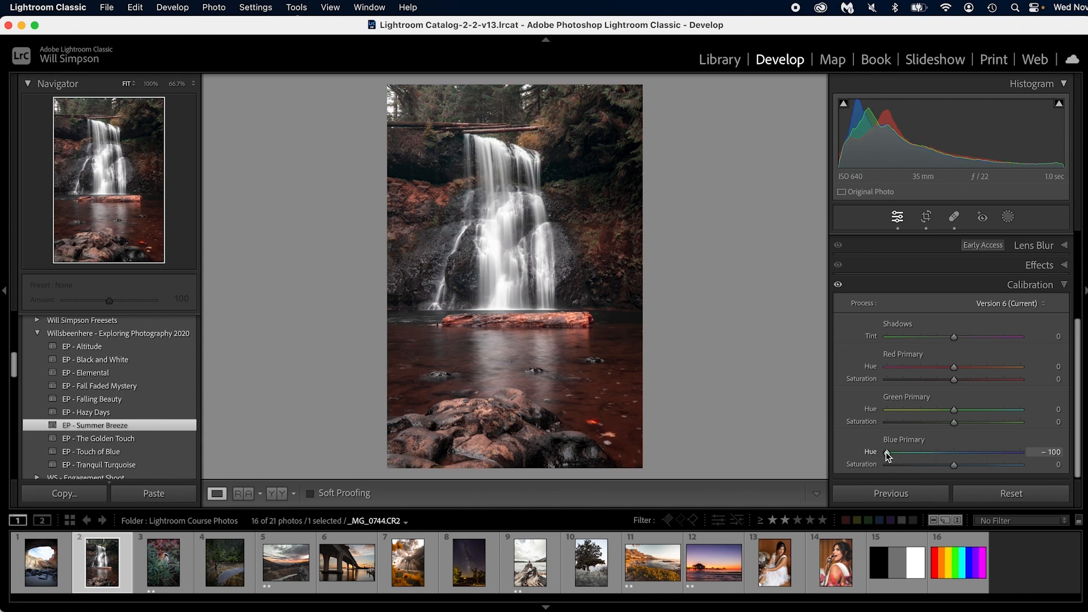
pyautogui.moveTo(506, 284)
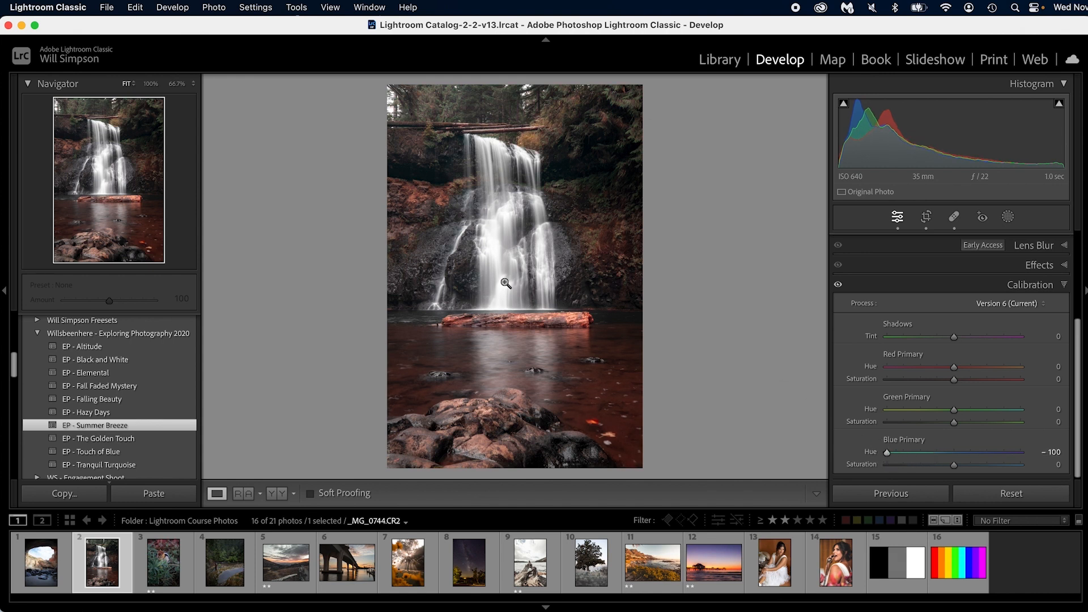
pyautogui.moveTo(733, 353)
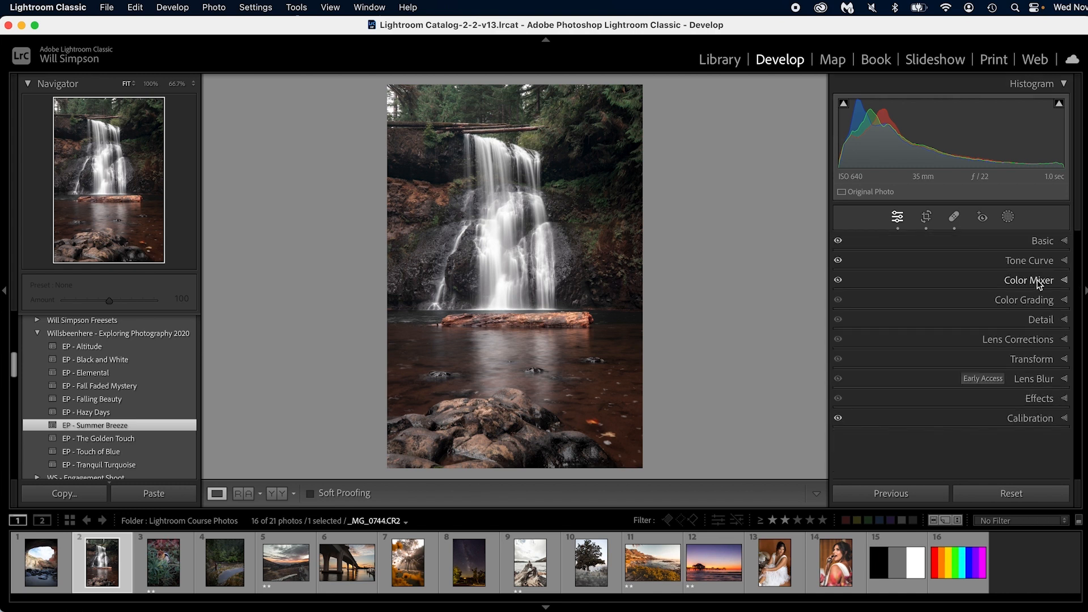
pyautogui.moveTo(1030, 260)
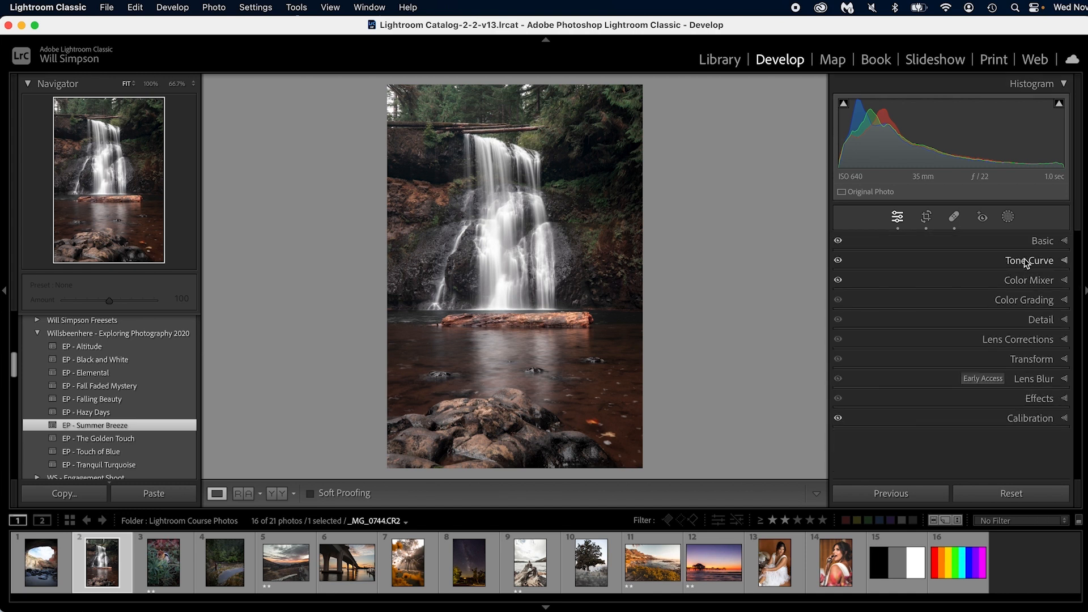
# Step: Create a Subject mask of the waterfall and log with Exposure +0.14
pyautogui.click(1007, 217)
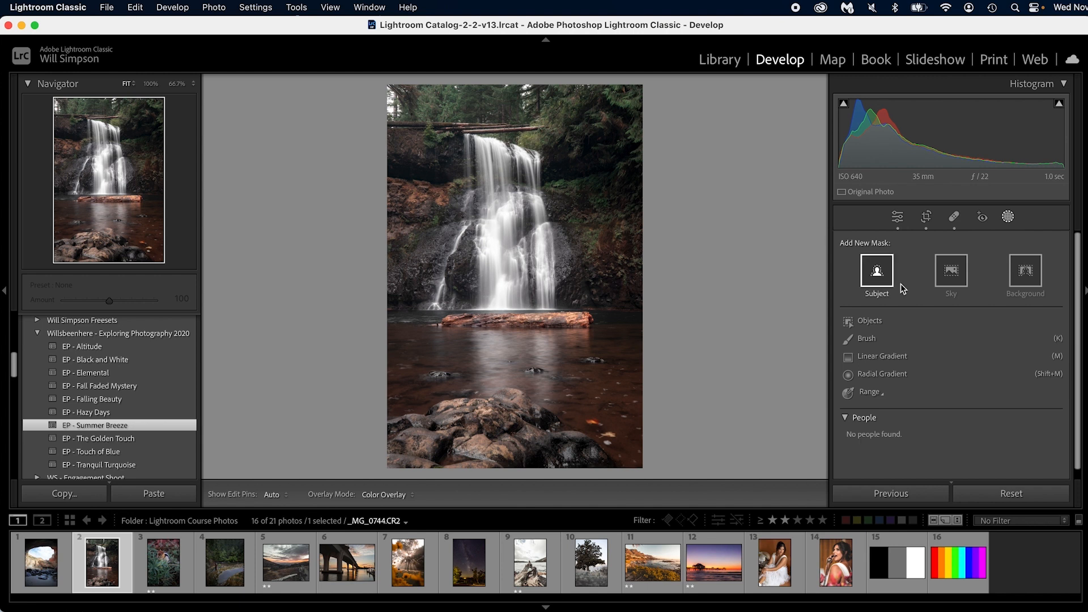
pyautogui.click(876, 270)
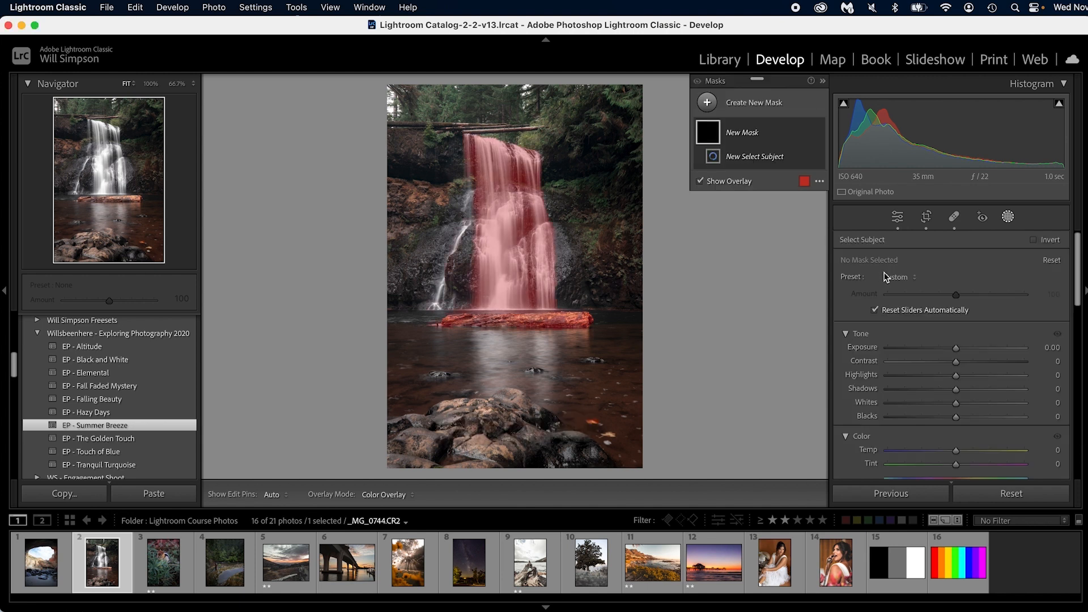
pyautogui.click(755, 156)
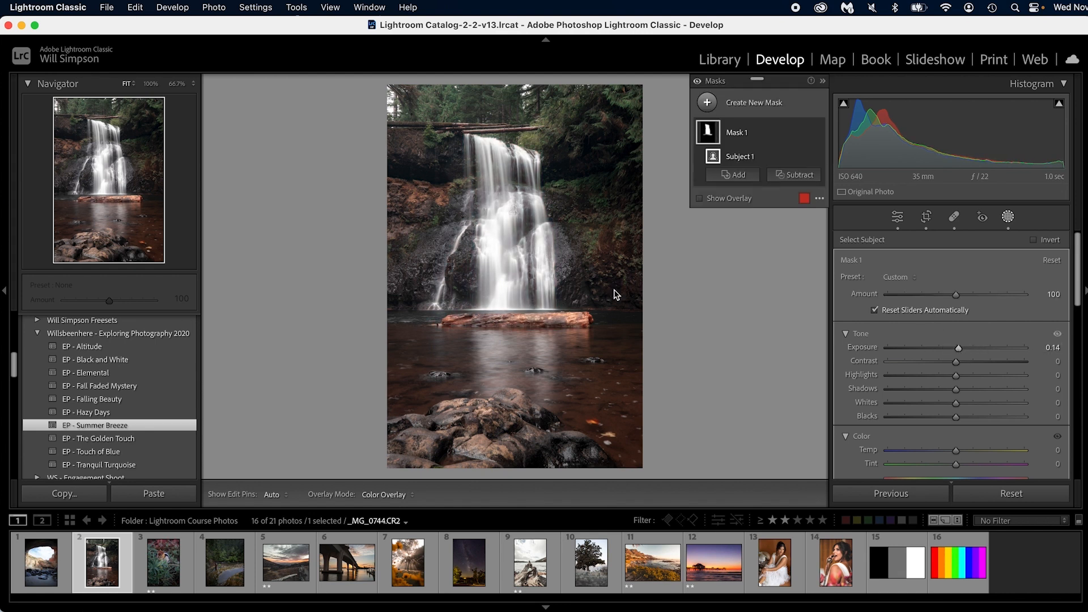
pyautogui.moveTo(624, 285)
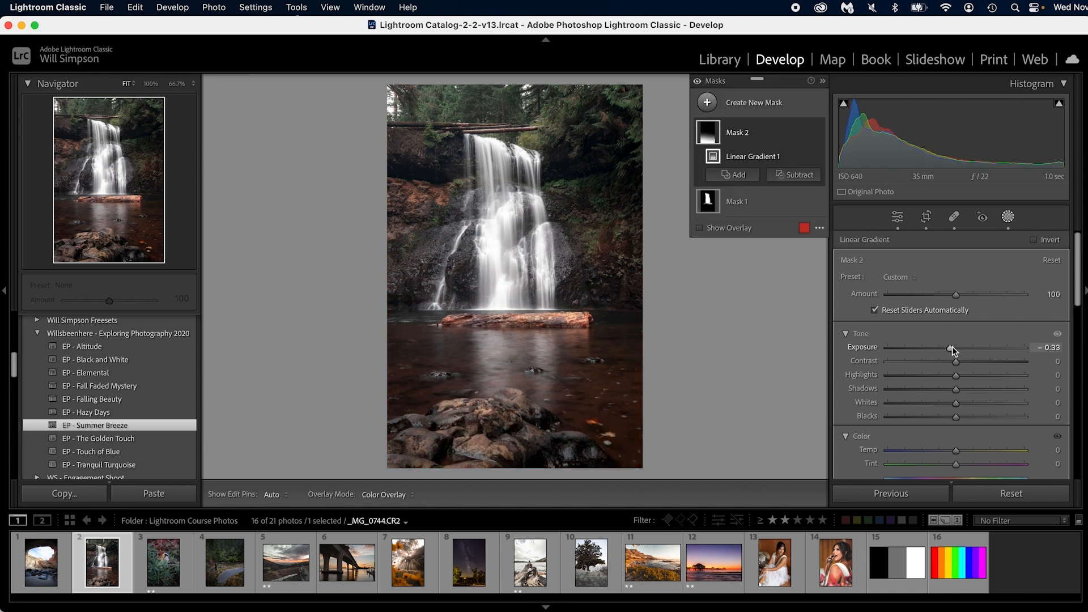
# Step: Subtract part of Mask 2's gradient area using a brush
pyautogui.click(798, 174)
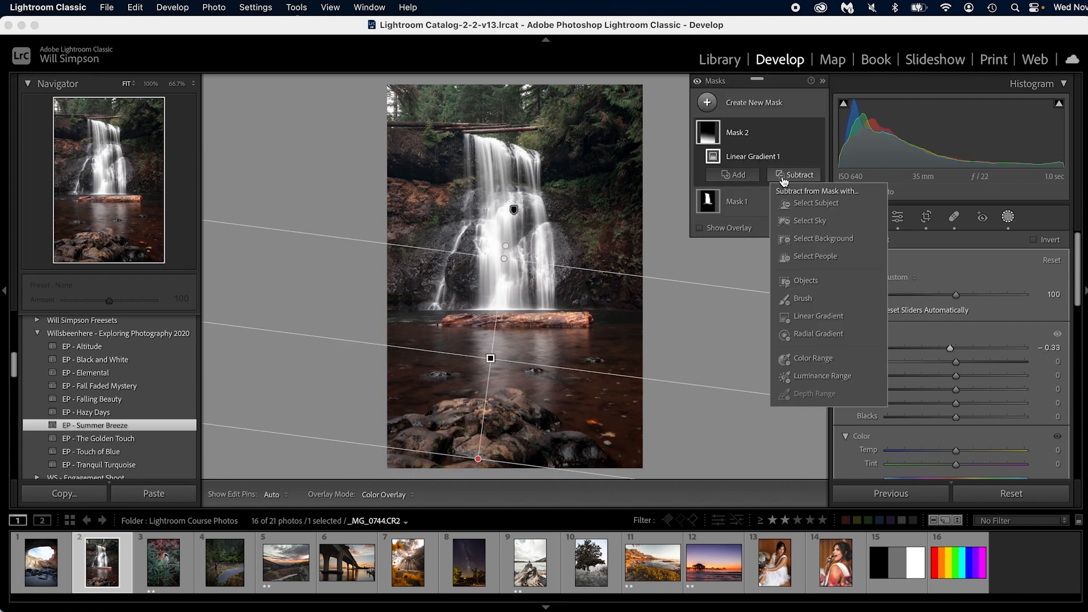
pyautogui.click(803, 299)
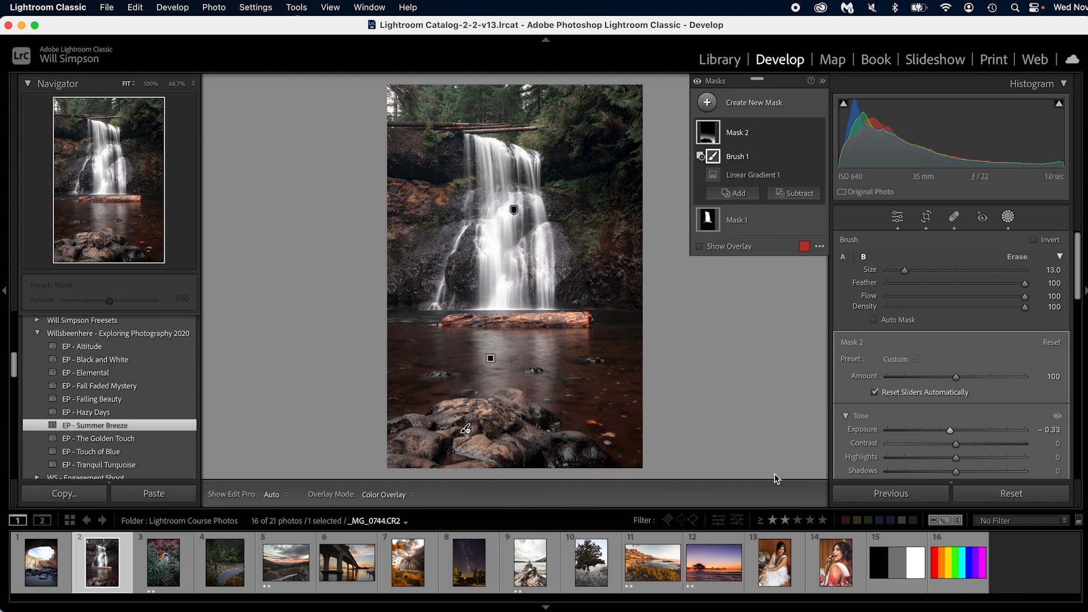
pyautogui.moveTo(587, 353)
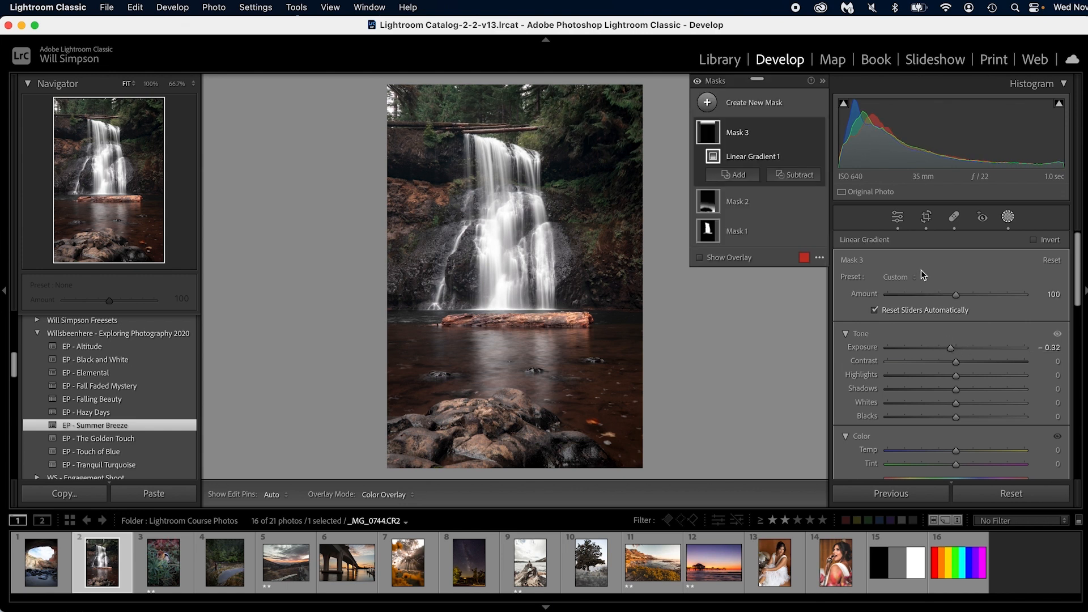
pyautogui.moveTo(924, 269)
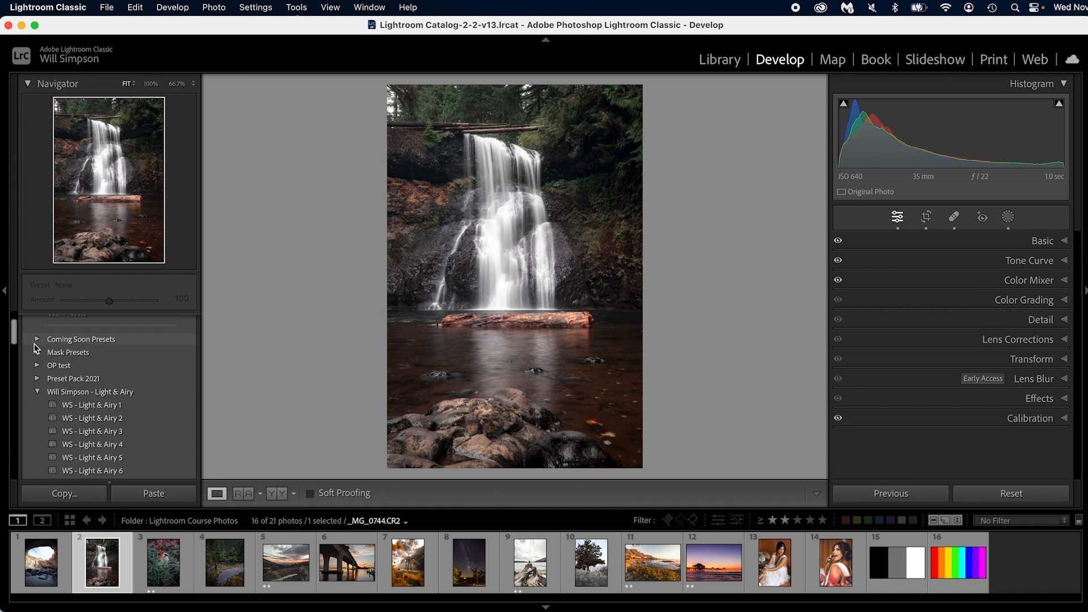
# Step: Apply the Dodge & Burn mask preset and review its masks, burn at −0.55 exposure
pyautogui.click(37, 351)
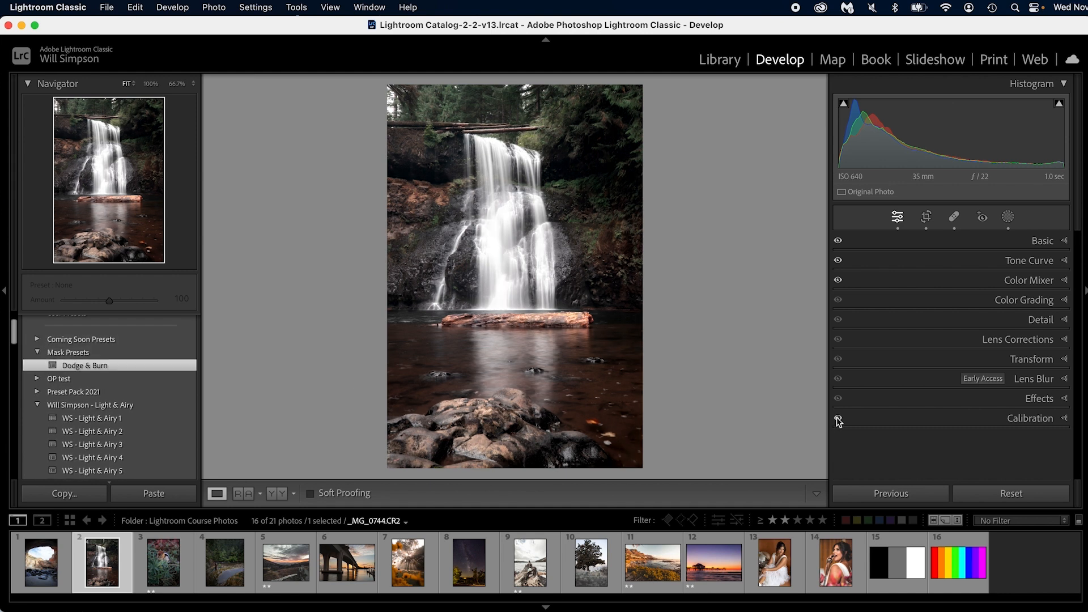
pyautogui.click(84, 365)
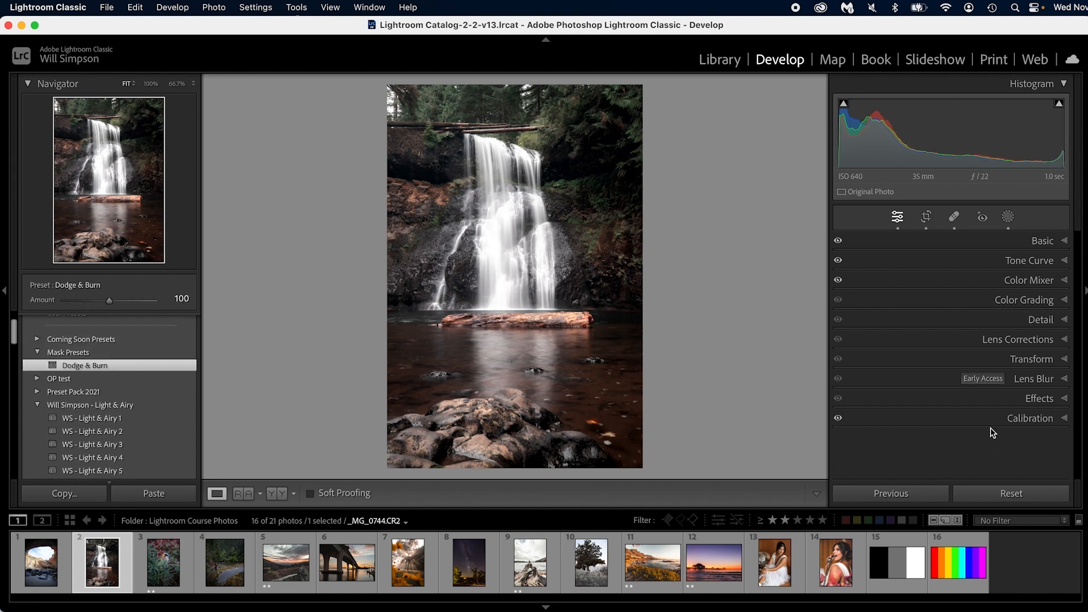
pyautogui.click(1007, 217)
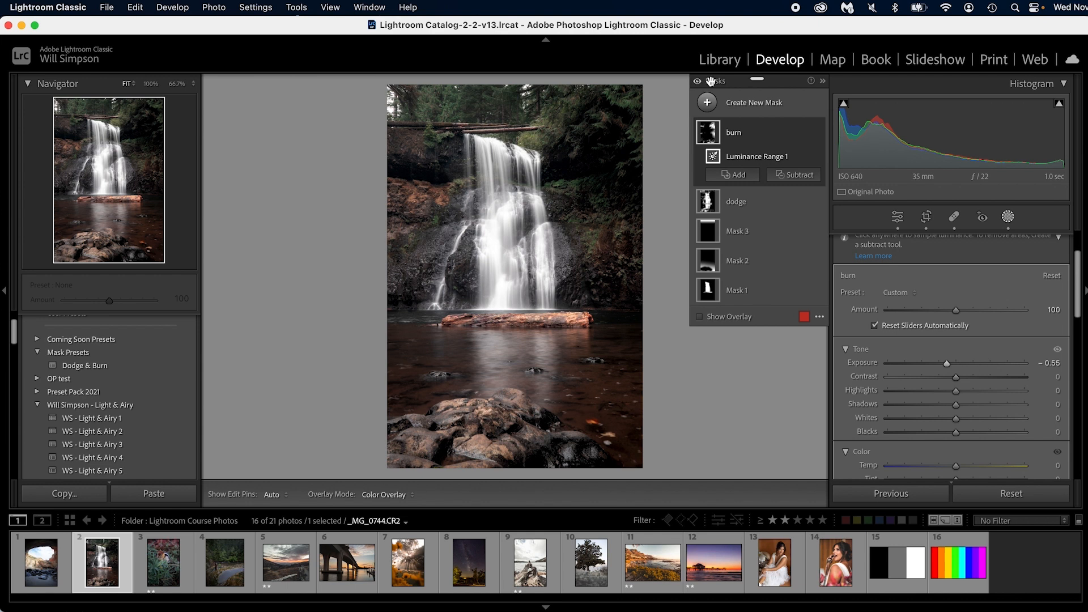
pyautogui.moveTo(877, 215)
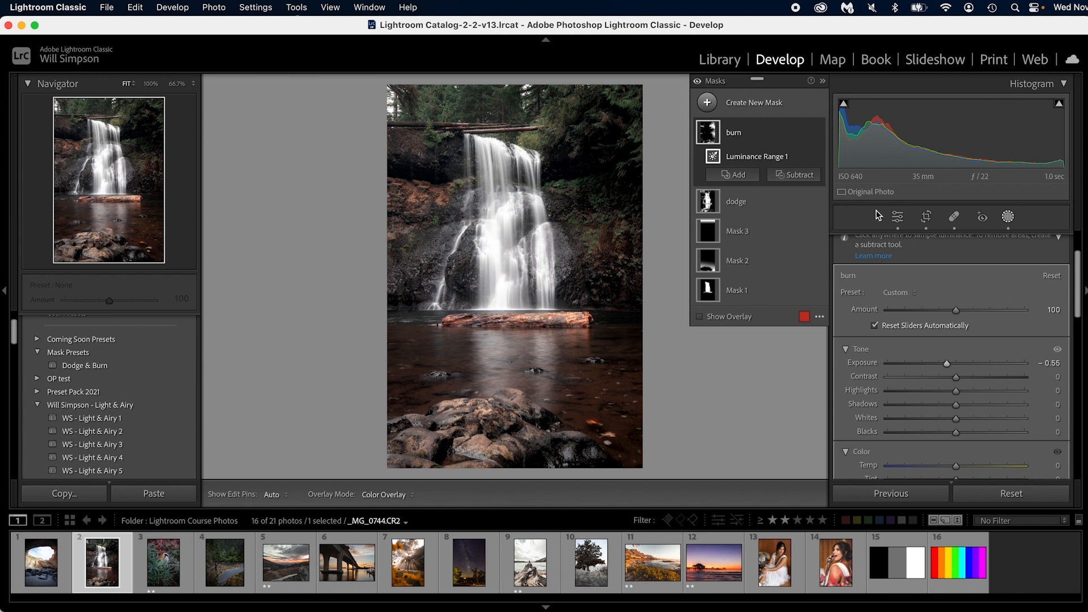
pyautogui.moveTo(898, 216)
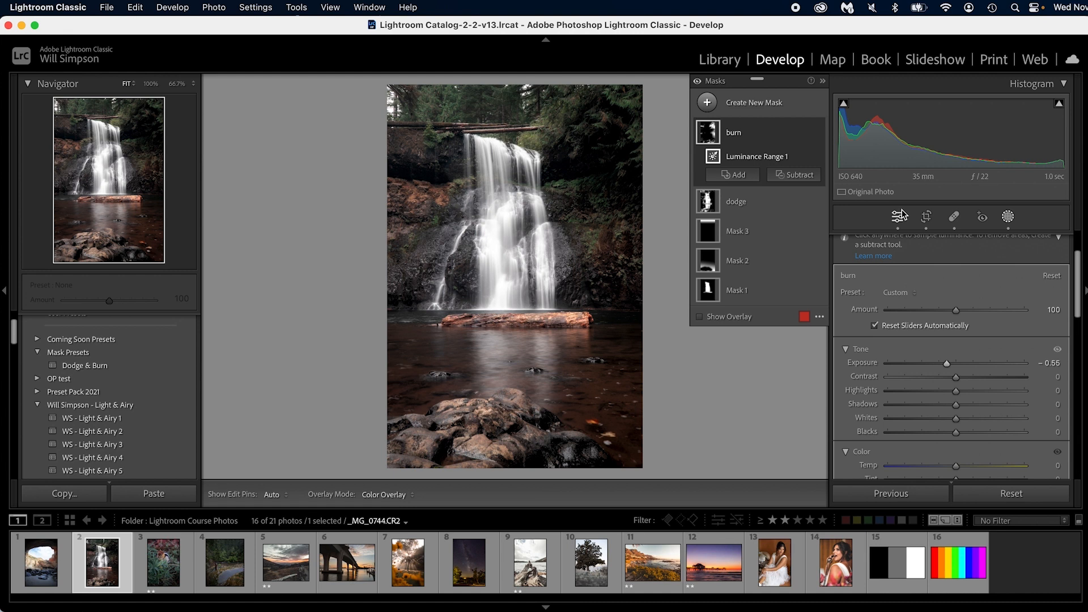
pyautogui.moveTo(900, 216)
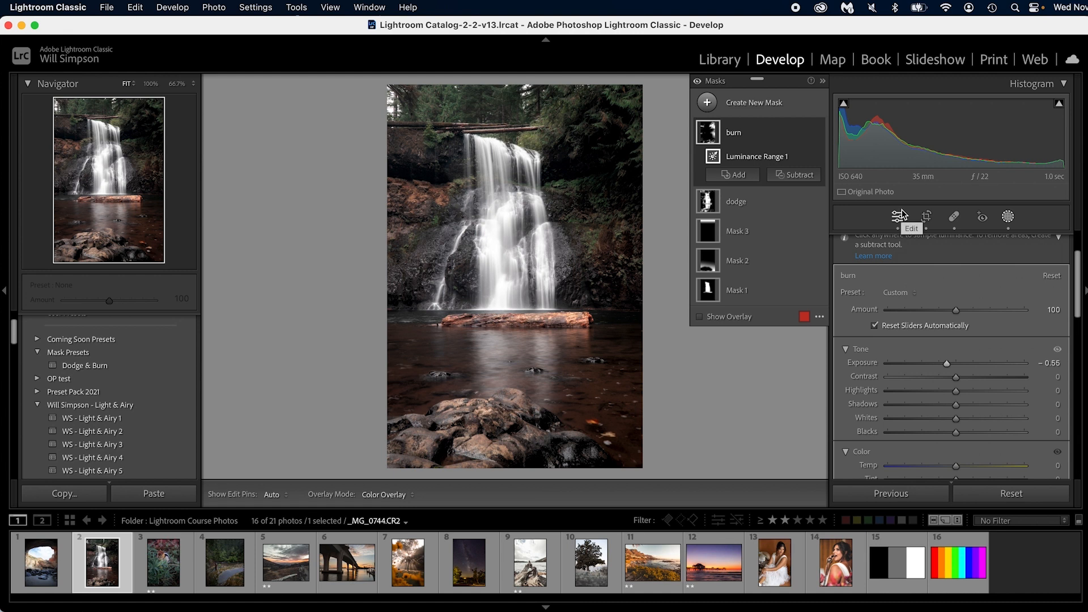
# Step: Paint a new brush mask, Mask 4, over the waterfall, log and foreground rocks
pyautogui.click(754, 102)
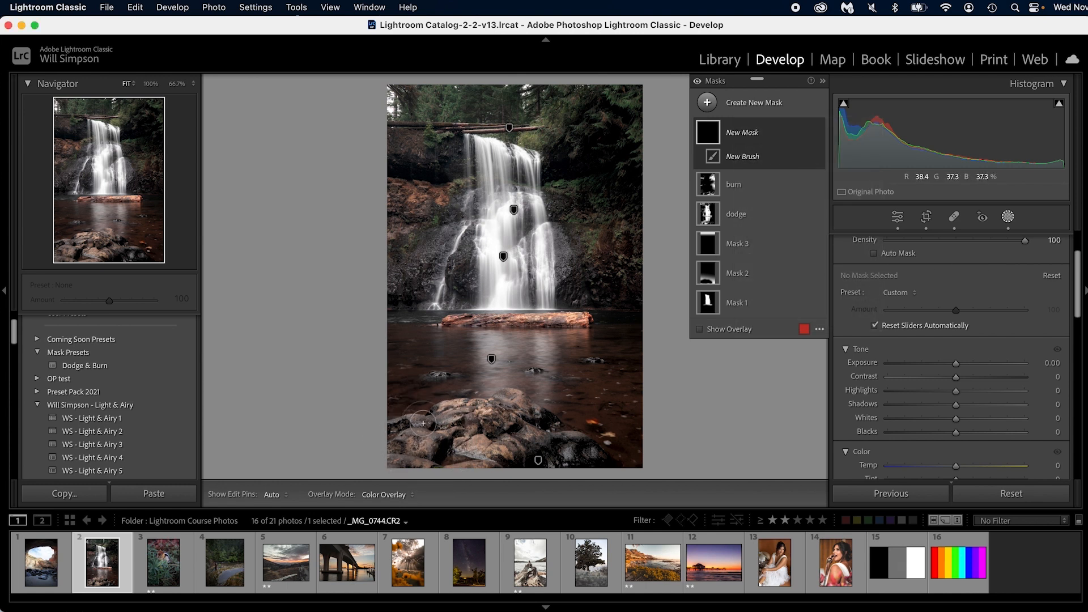
pyautogui.click(700, 329)
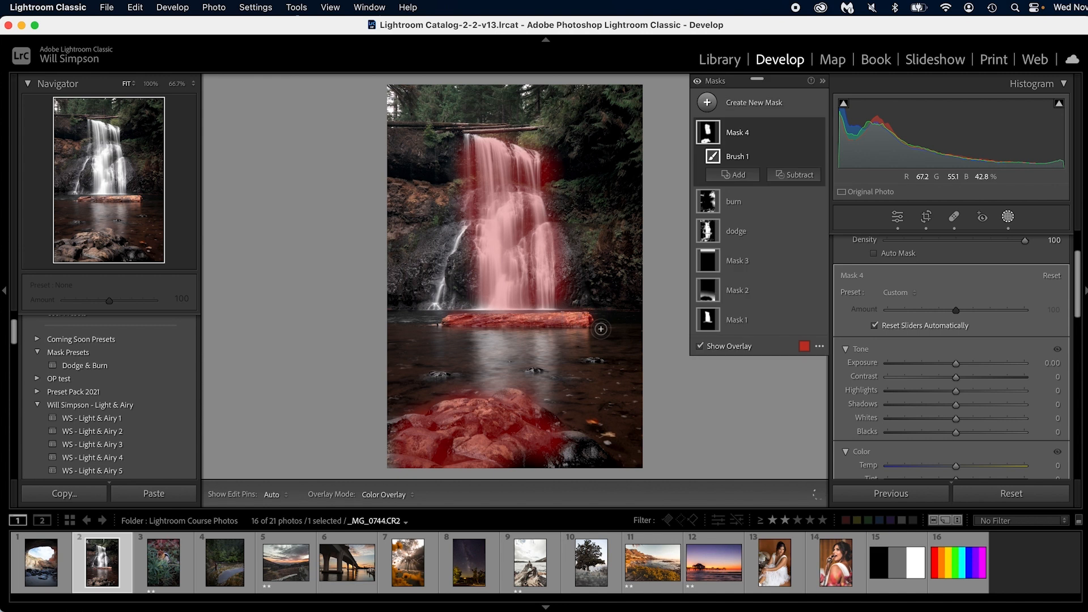
# Step: Set Mask 4's Clarity to 16 and Dehaze to 12, then inspect the result zoomed in
pyautogui.scroll(-3)
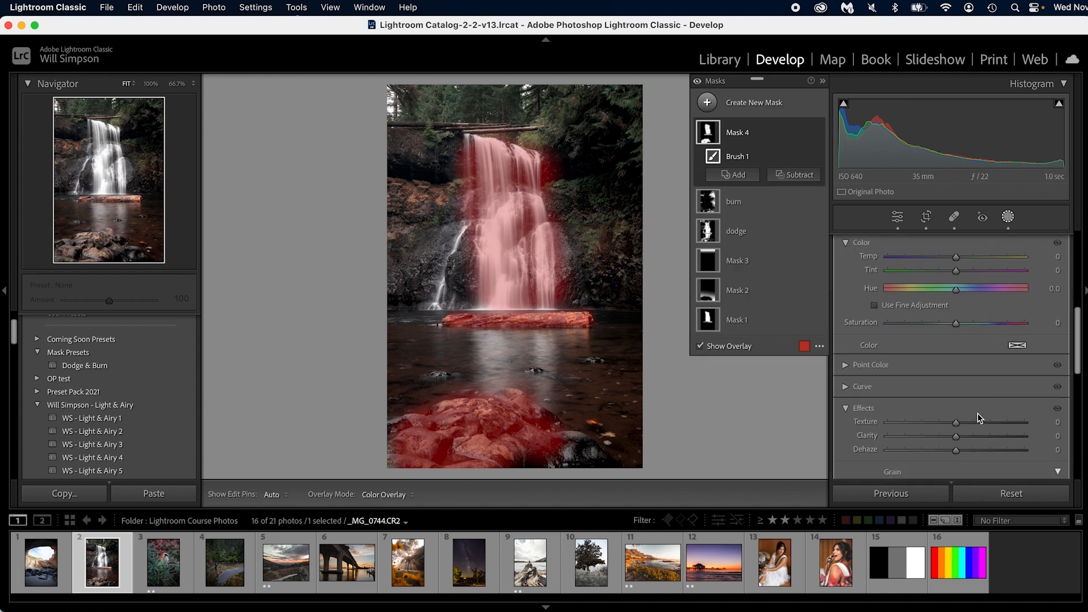
pyautogui.scroll(-3)
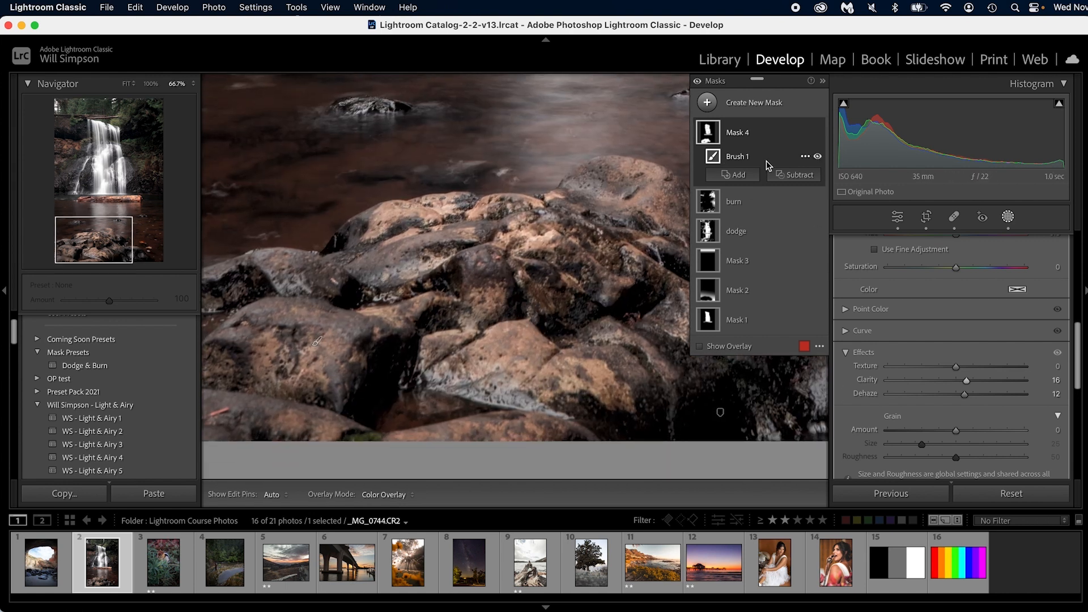
pyautogui.click(817, 133)
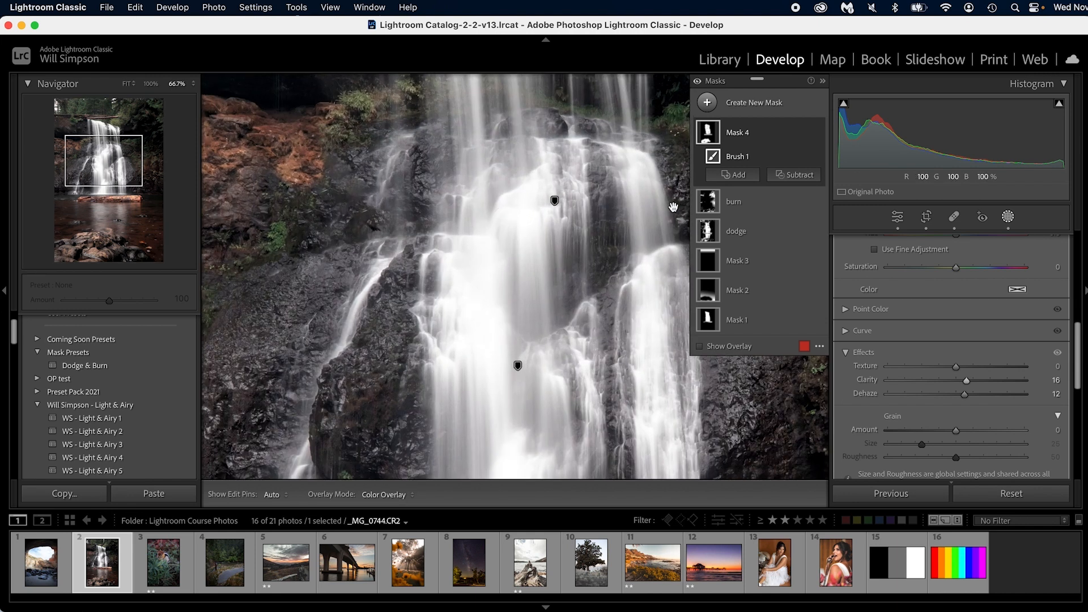
pyautogui.moveTo(819, 135)
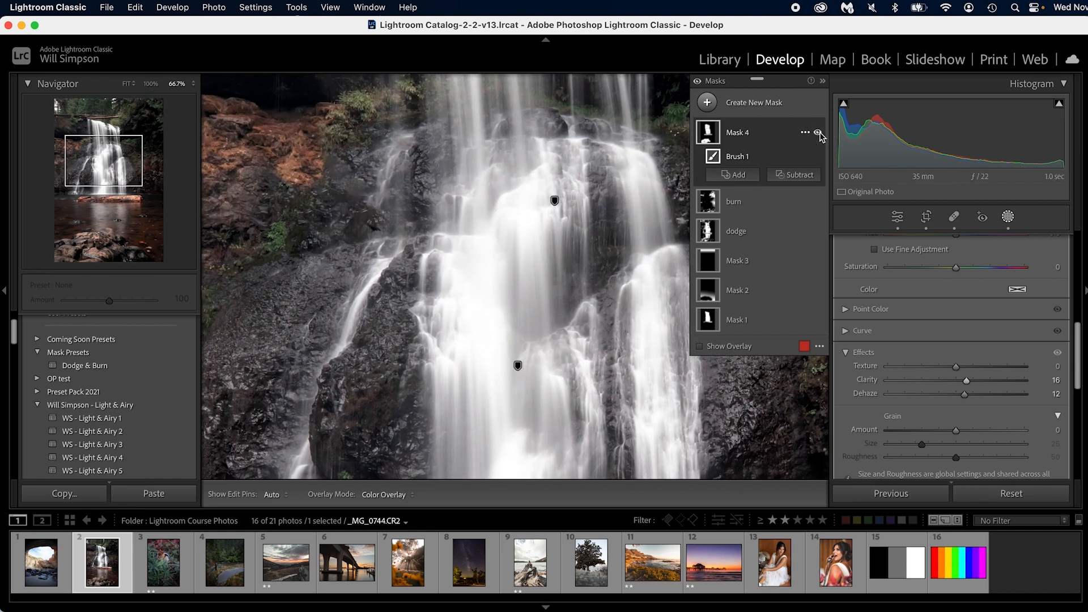